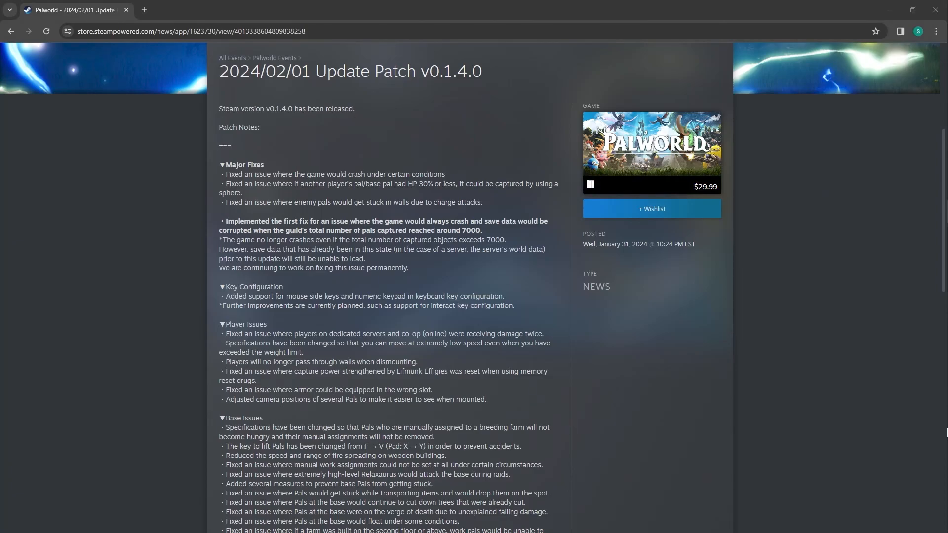
mouse_move(570, 256)
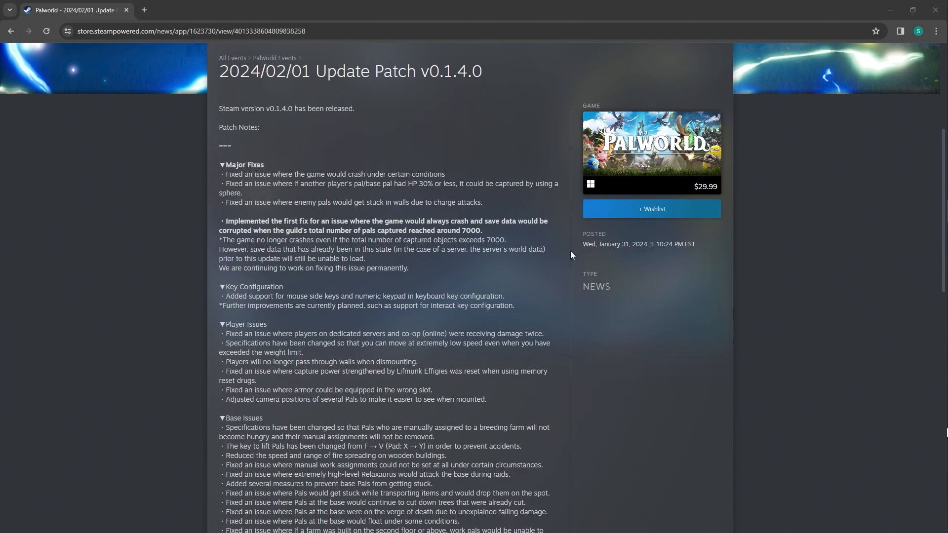
mouse_move(462, 120)
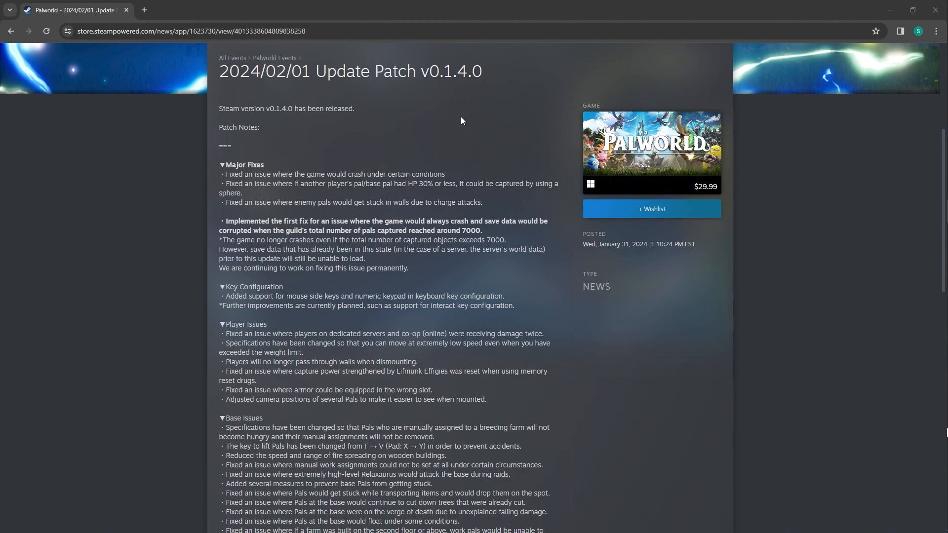
mouse_move(310, 132)
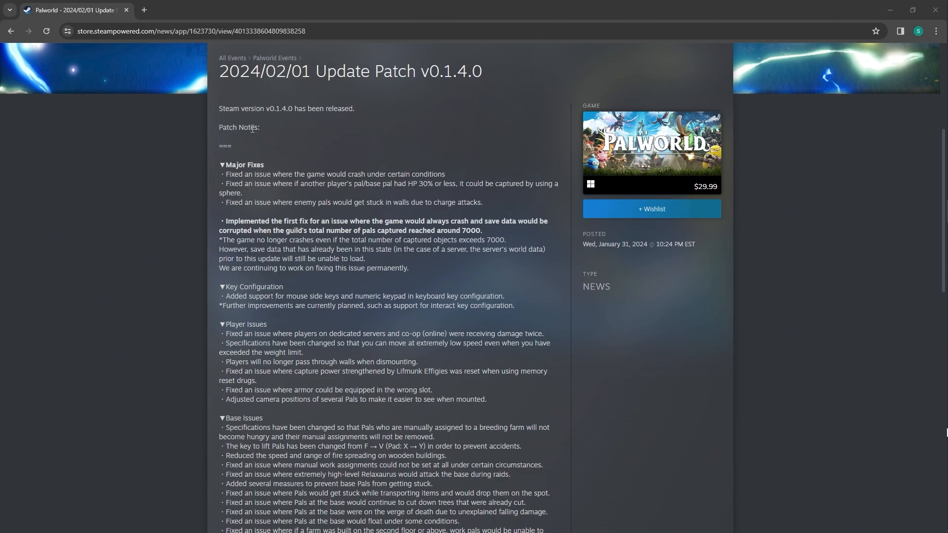
mouse_move(314, 148)
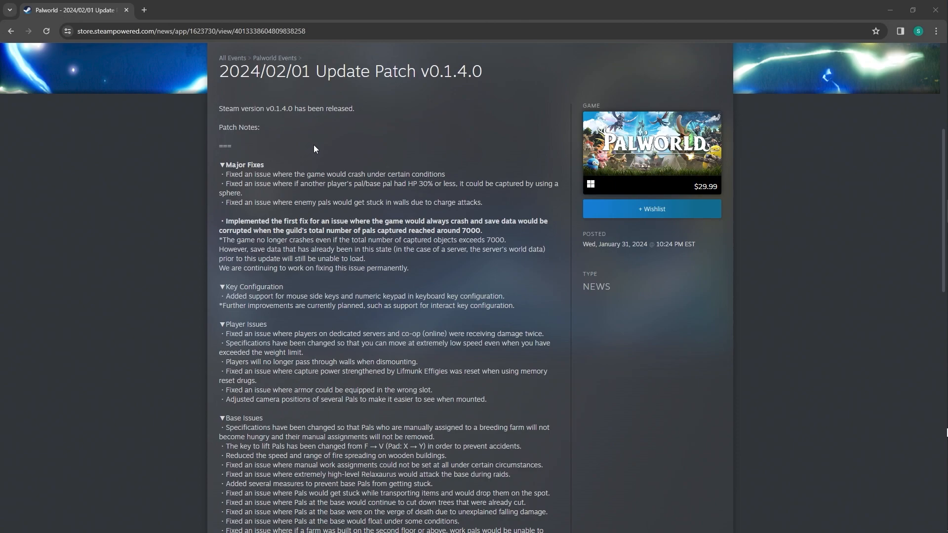
mouse_move(366, 141)
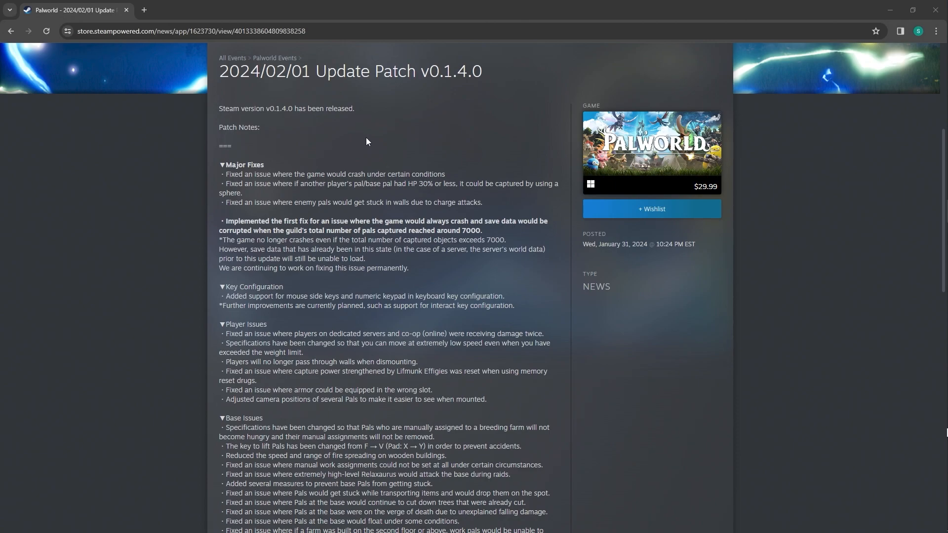
mouse_move(203, 210)
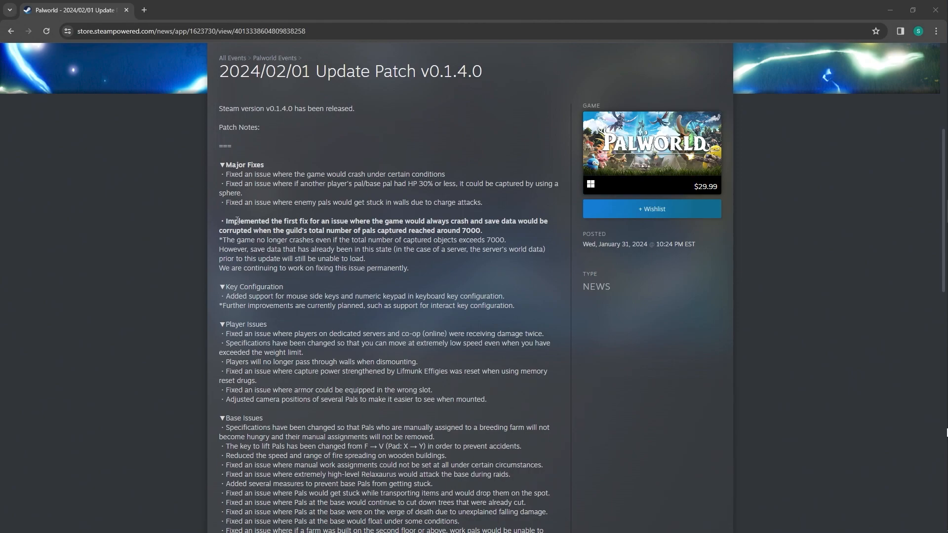
mouse_move(254, 261)
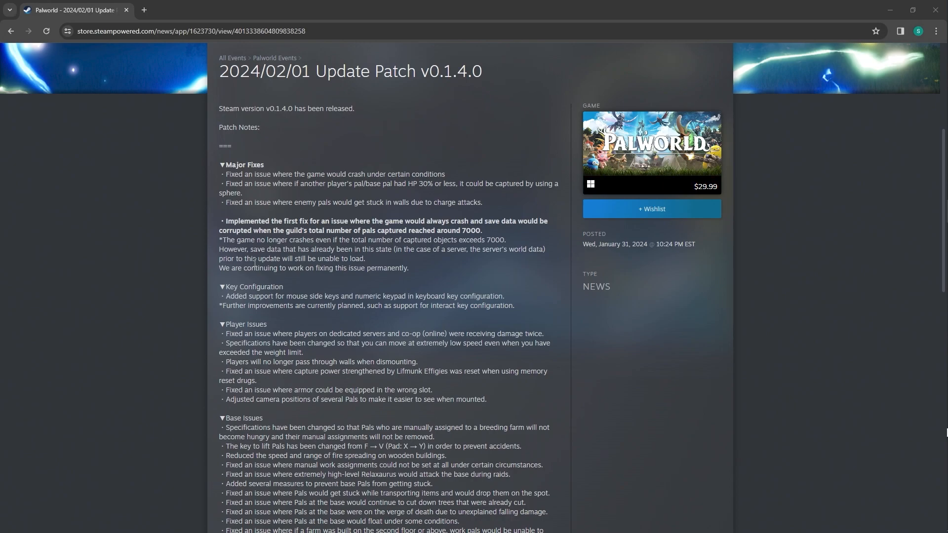
Scroll the Palworld v0.1.4.0 patch notes down to the Base Issues and Other fix lists.
scroll(down, 3)
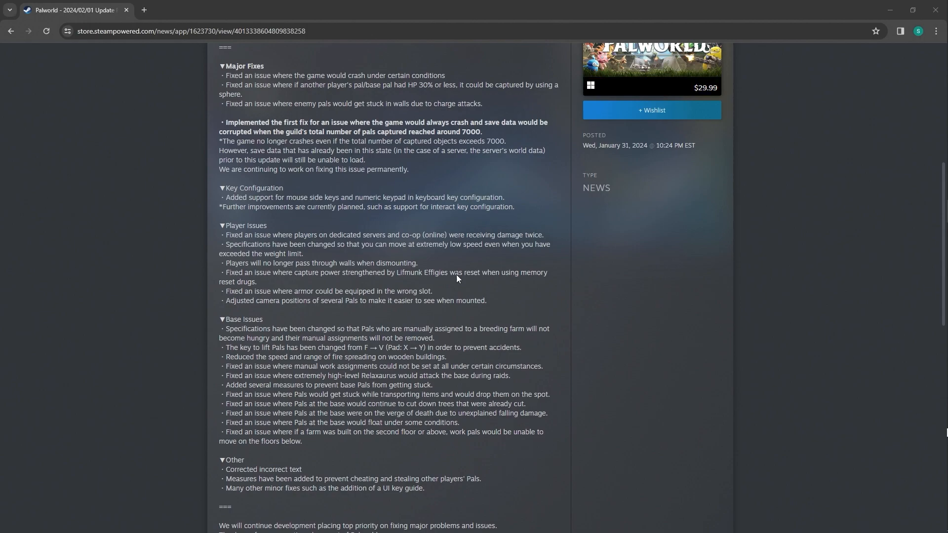
mouse_move(278, 198)
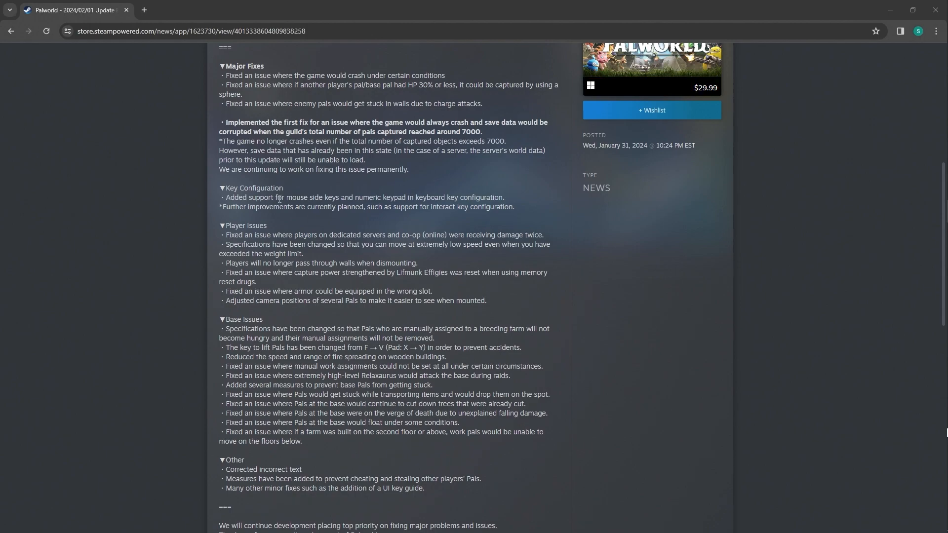
Scroll further down to the 'Thank you for your continued support' closing line.
scroll(down, 3)
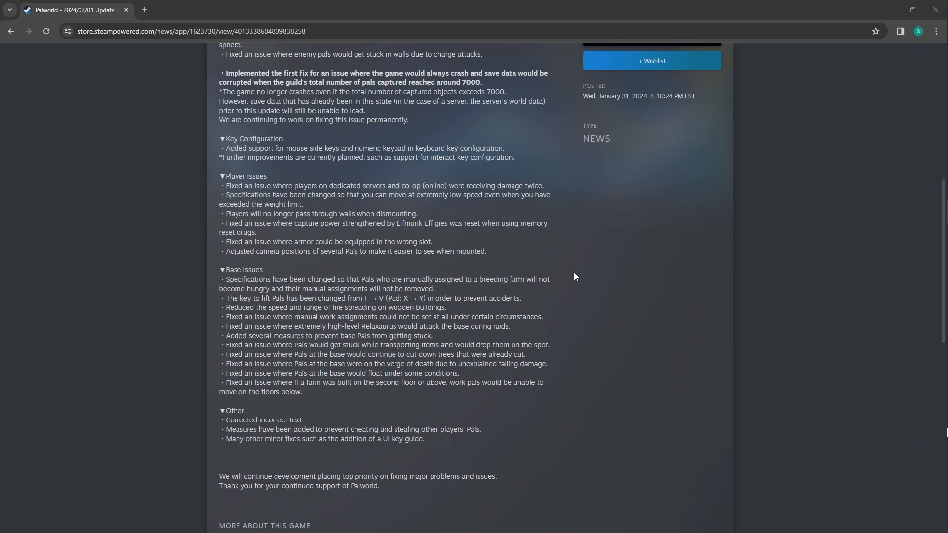
Scroll down to reveal the More About This Game section and its first video.
scroll(down, 3)
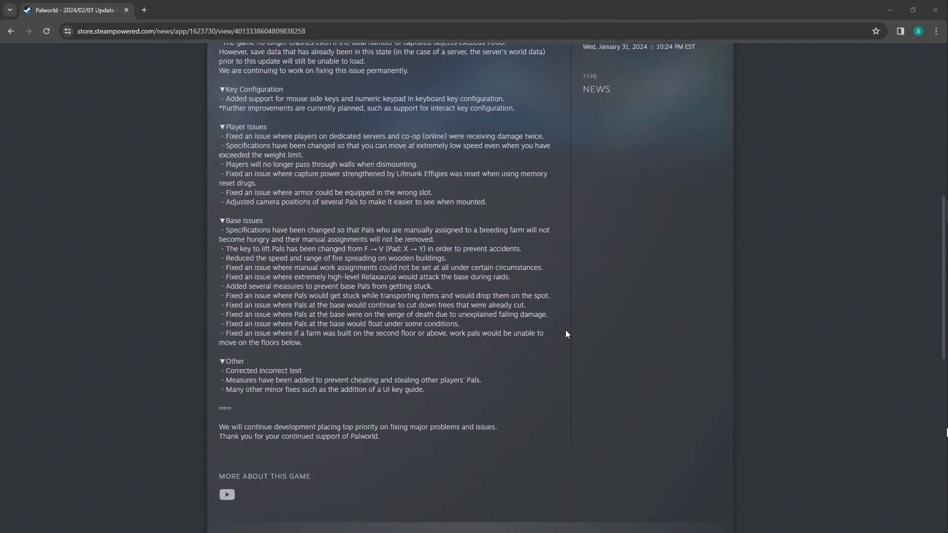
mouse_move(571, 363)
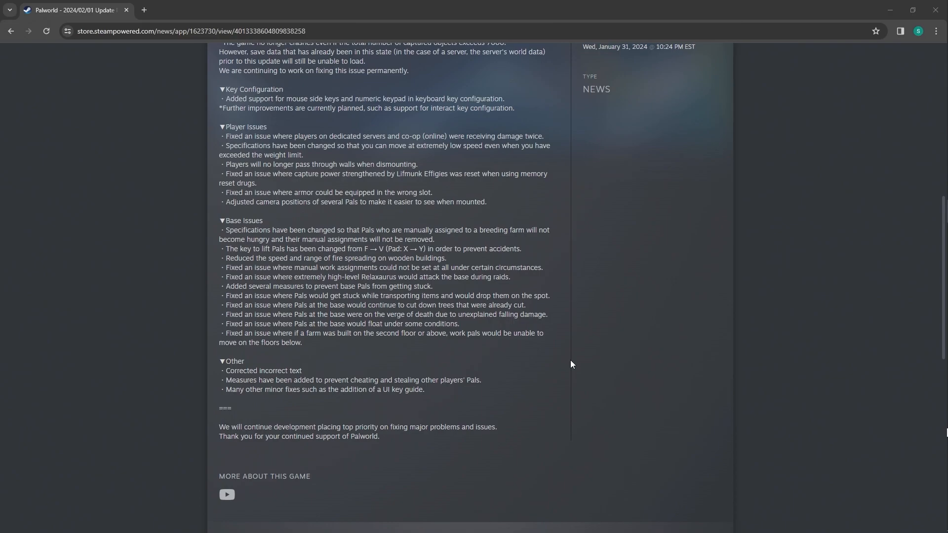
mouse_move(522, 273)
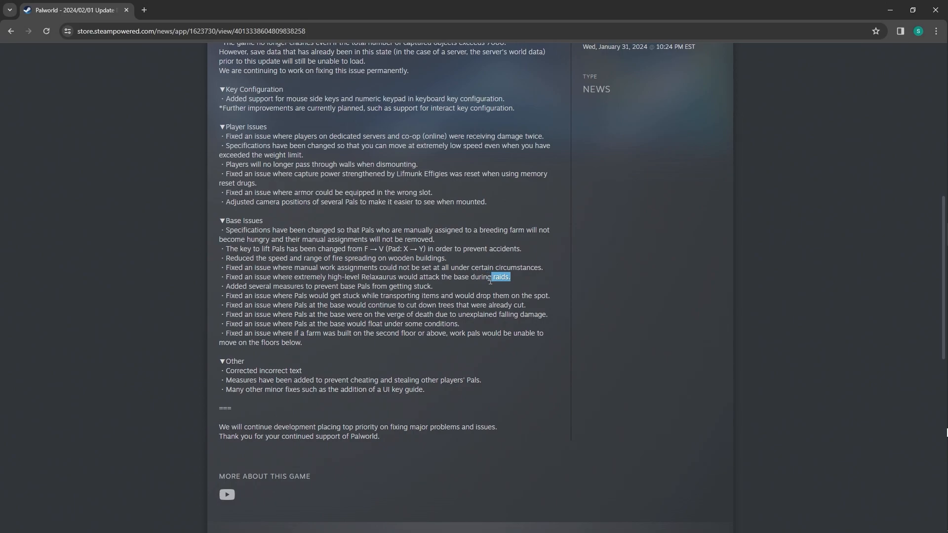
mouse_move(568, 290)
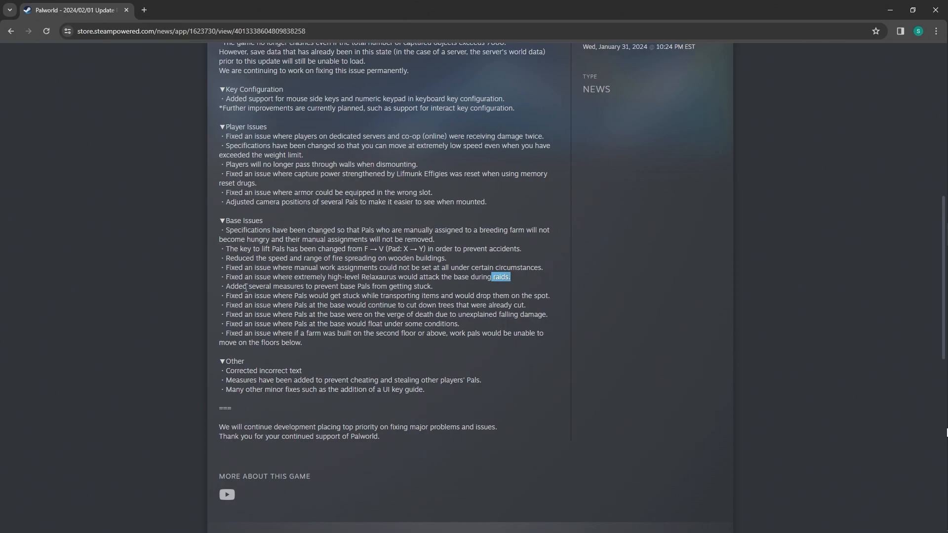
mouse_move(473, 292)
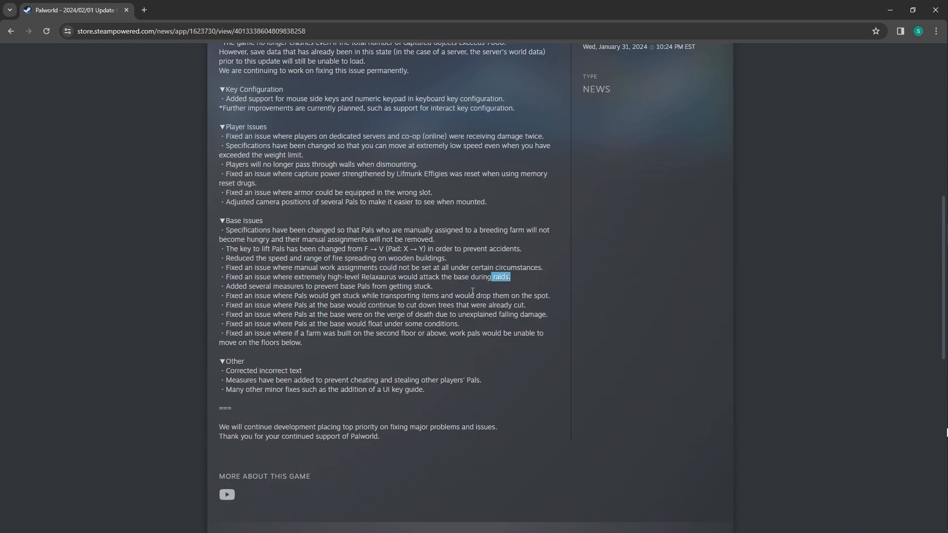
mouse_move(552, 308)
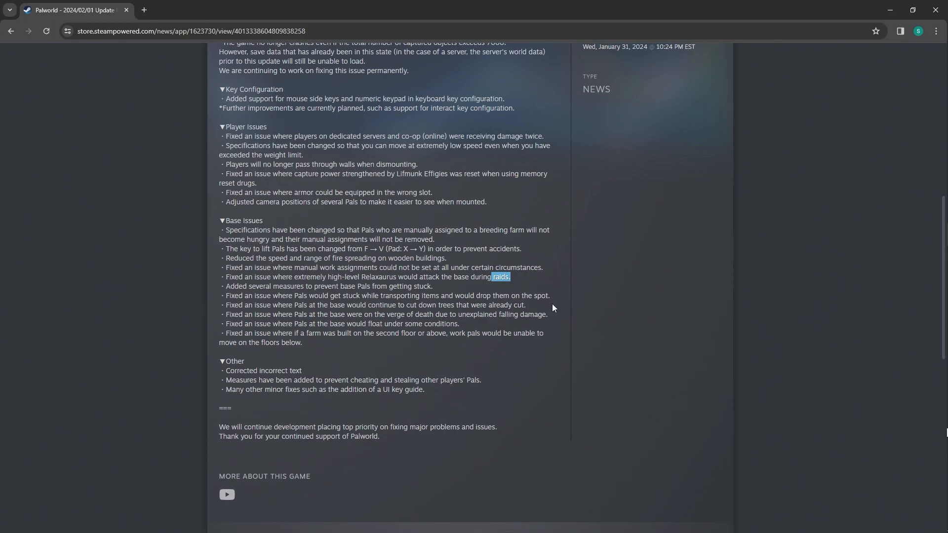
mouse_move(547, 297)
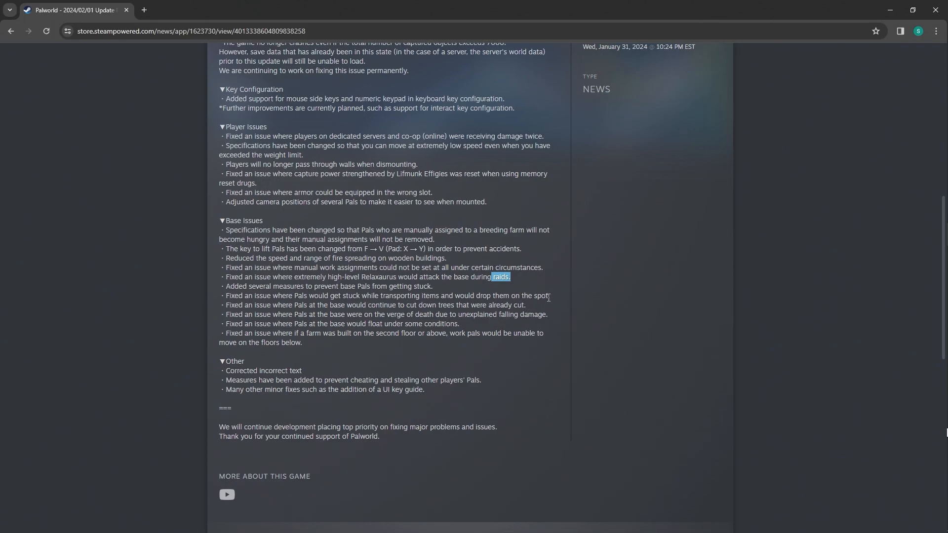
mouse_move(532, 358)
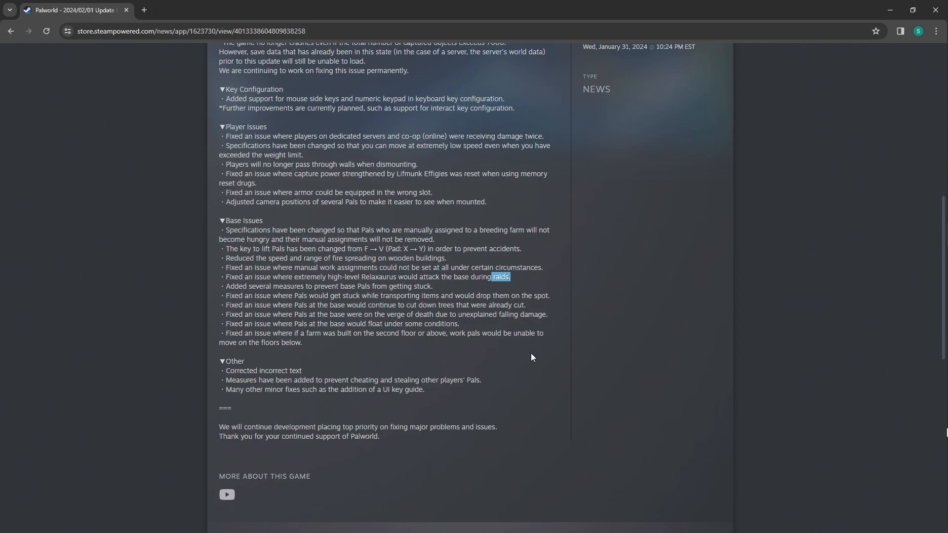
mouse_move(349, 315)
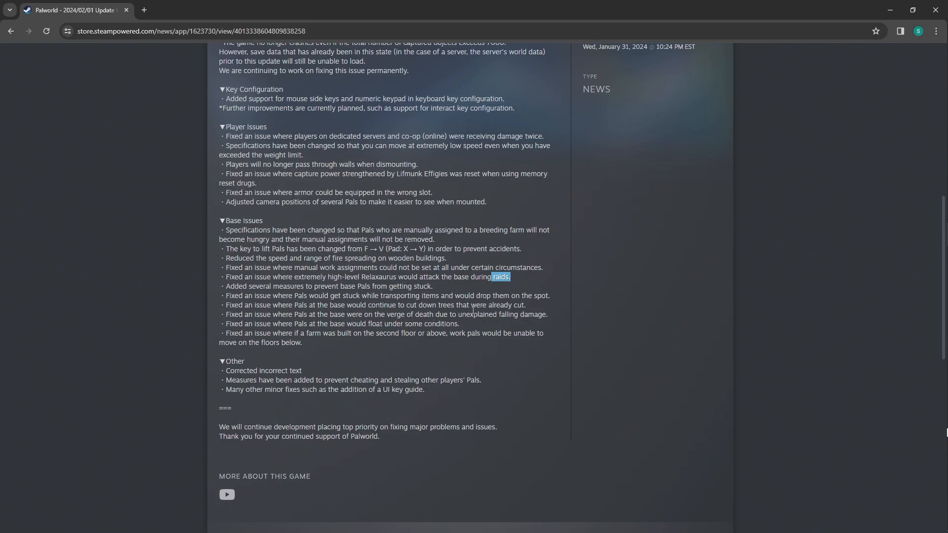
mouse_move(432, 367)
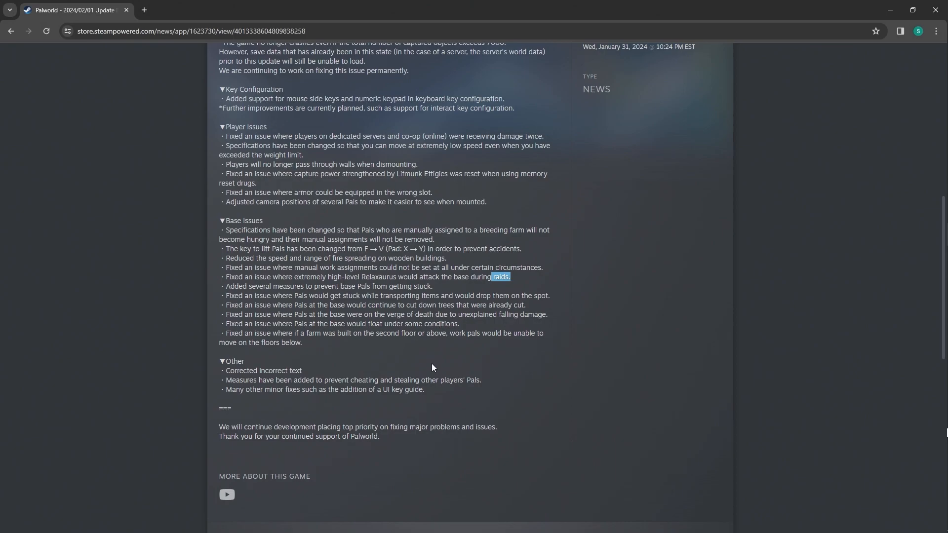
mouse_move(361, 362)
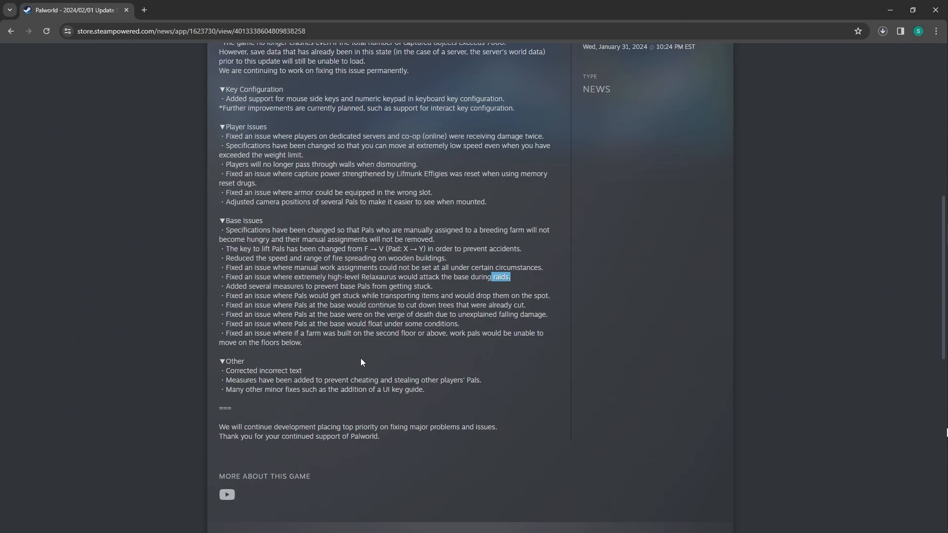
mouse_move(403, 349)
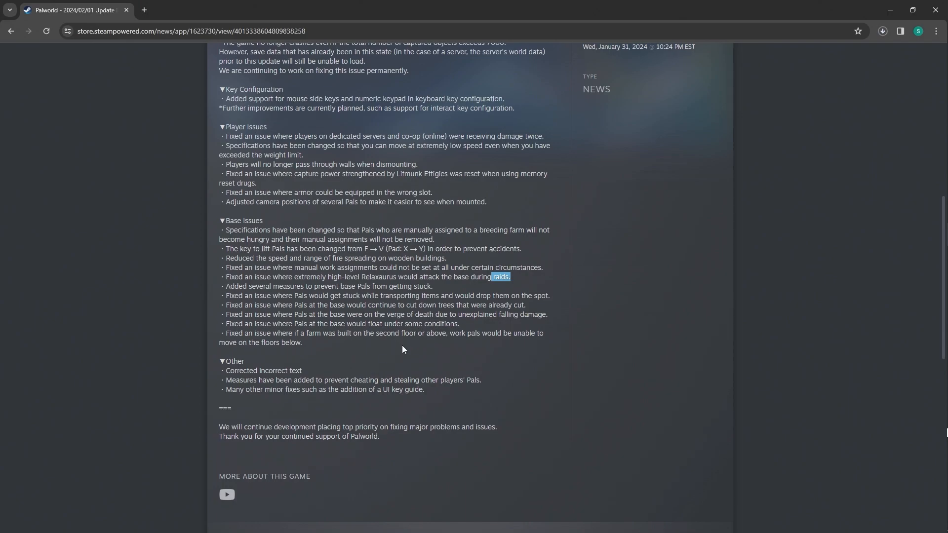
Highlight 'second floor or above' through 'floors below.' in the last Base Issues fix.
scroll(down, 3)
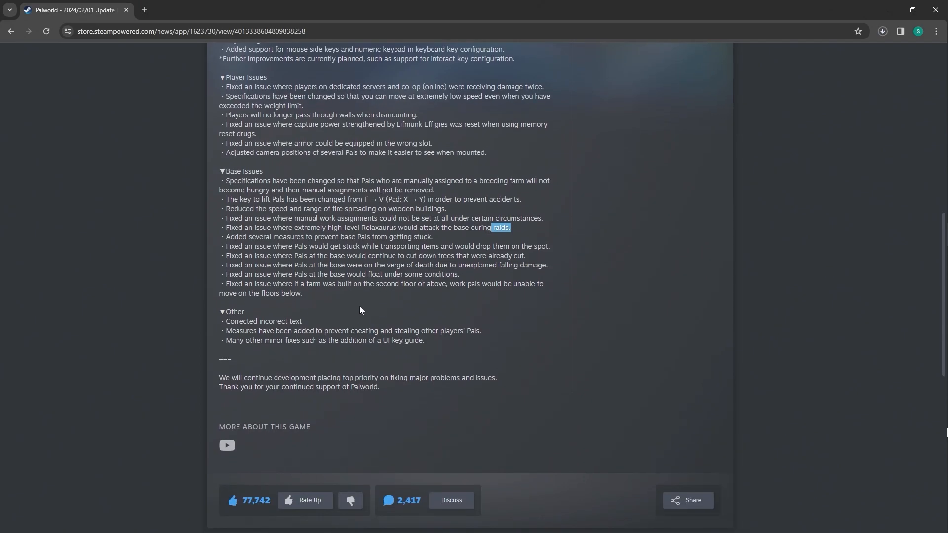
mouse_move(387, 322)
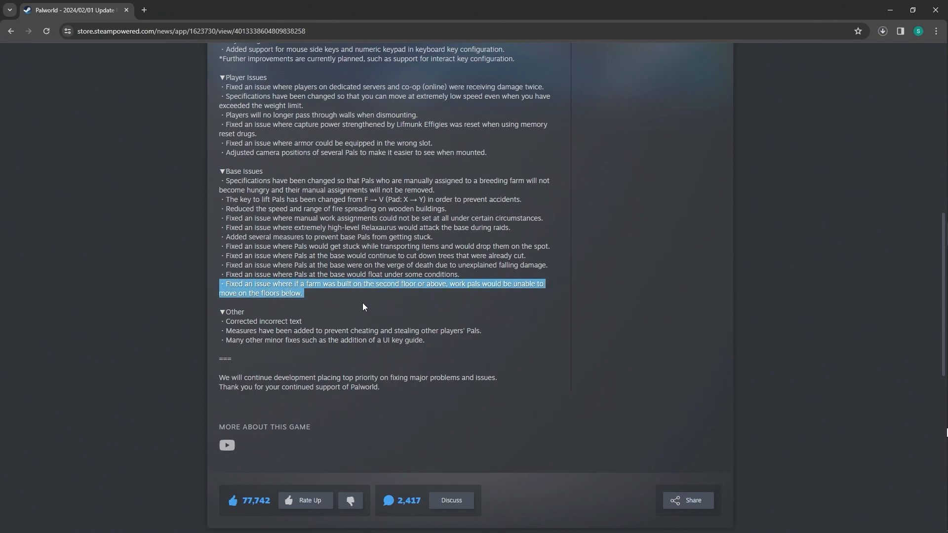
click(381, 294)
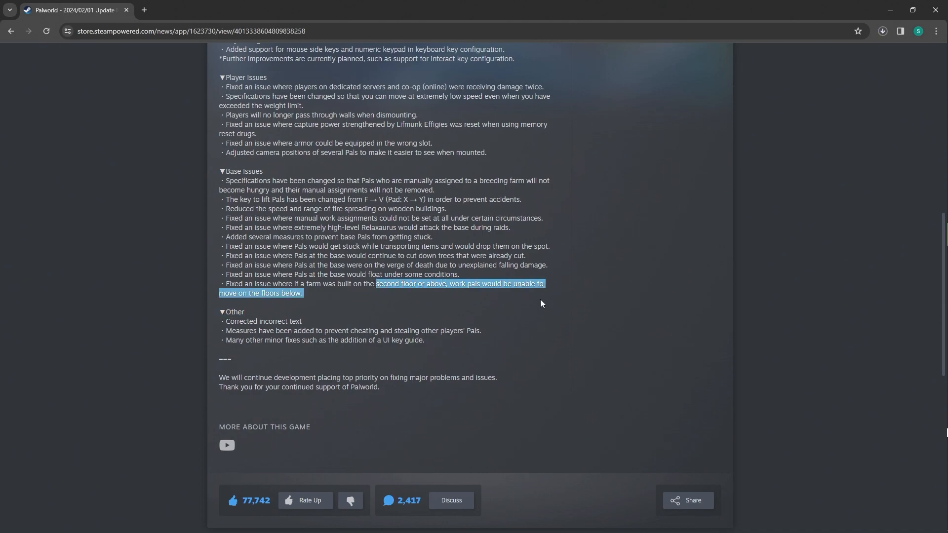
mouse_move(330, 292)
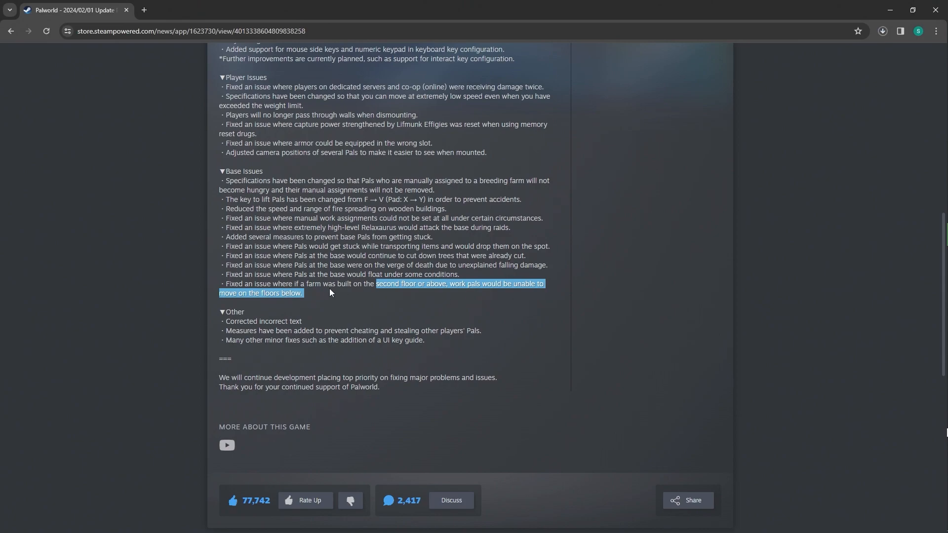
mouse_move(384, 300)
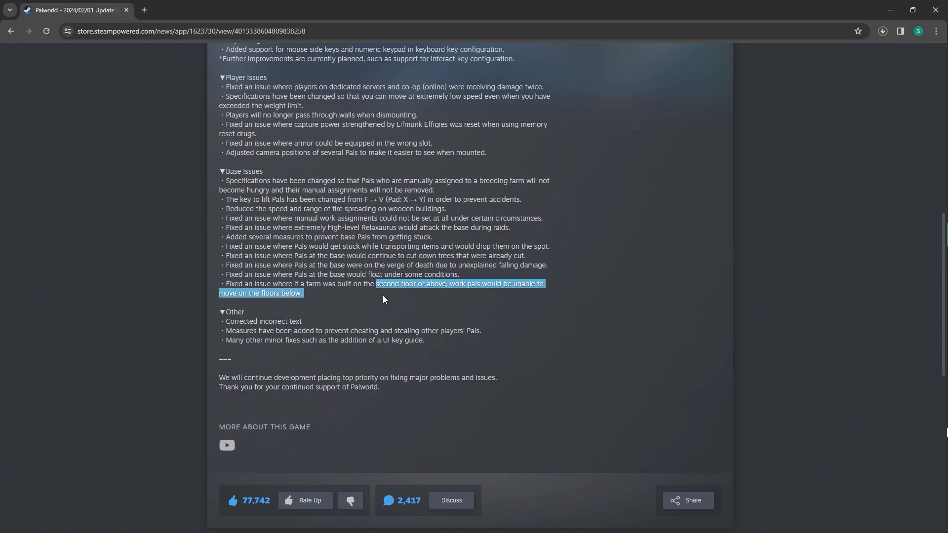
mouse_move(403, 305)
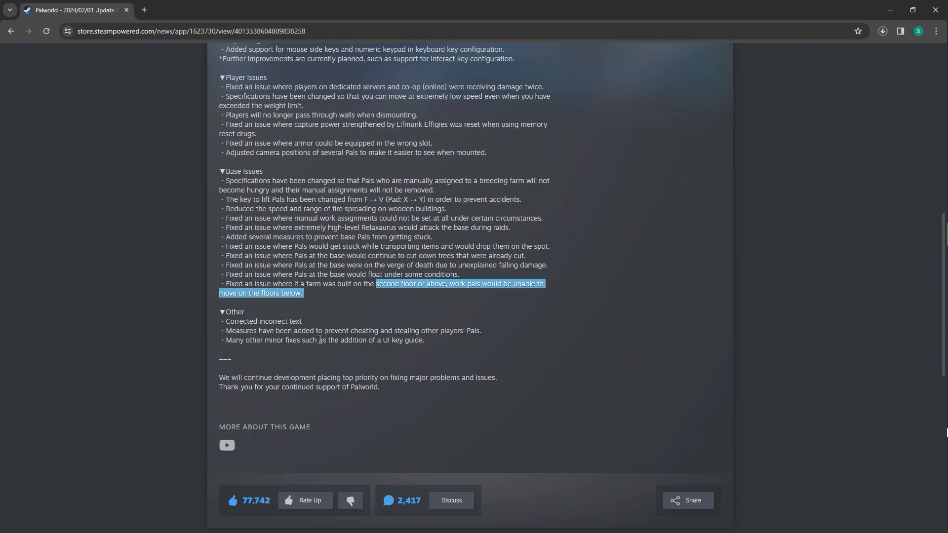
mouse_move(474, 342)
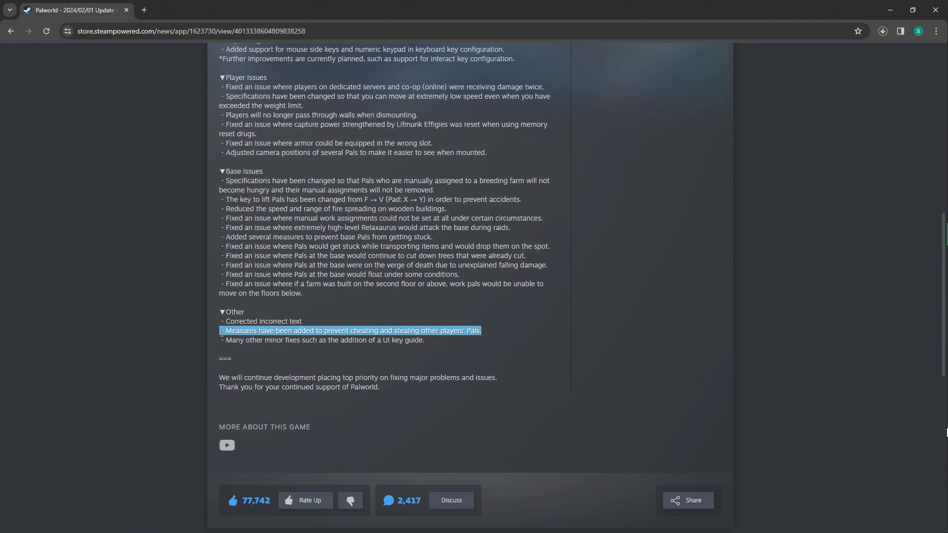
mouse_move(313, 352)
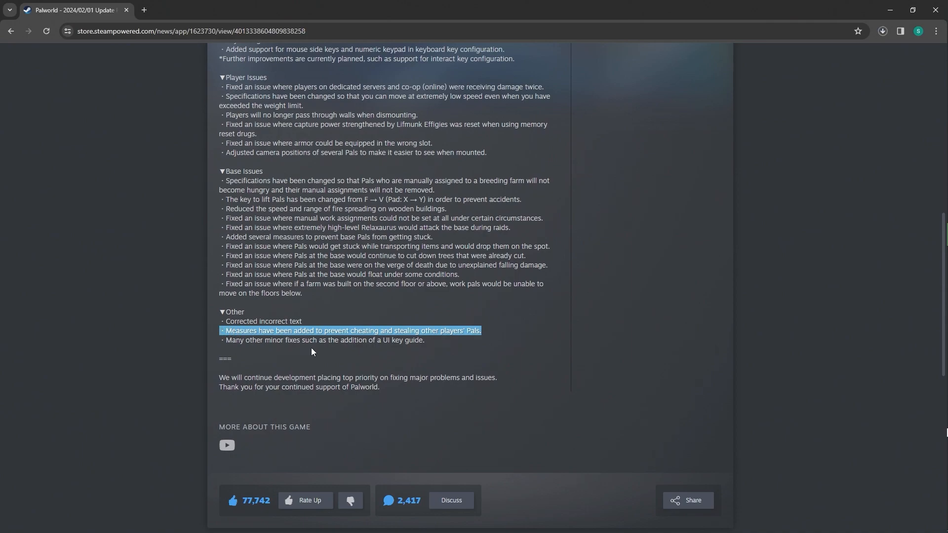
mouse_move(439, 345)
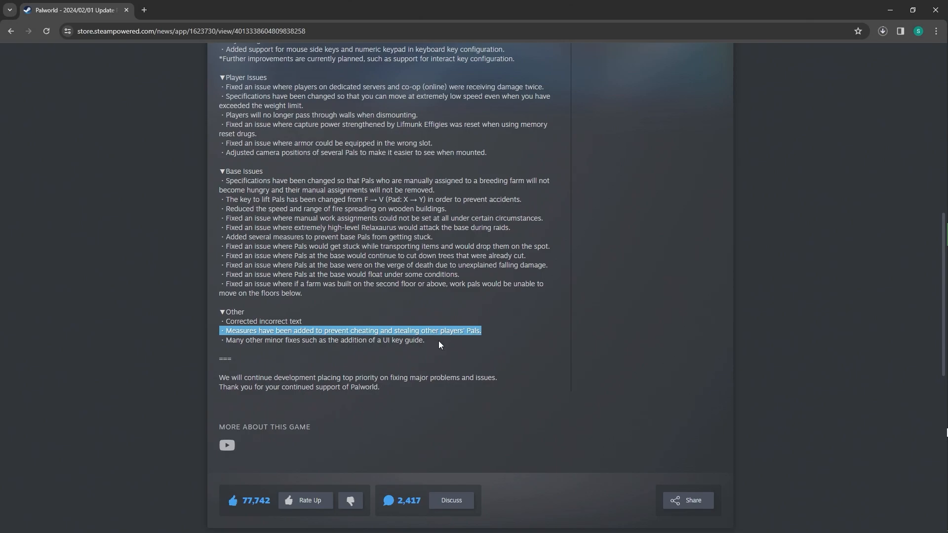
mouse_move(301, 387)
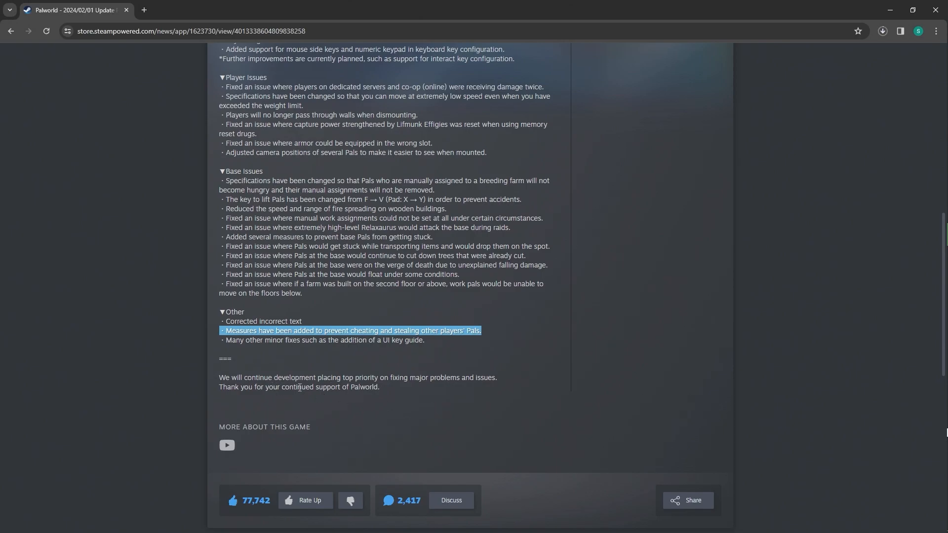
mouse_move(312, 422)
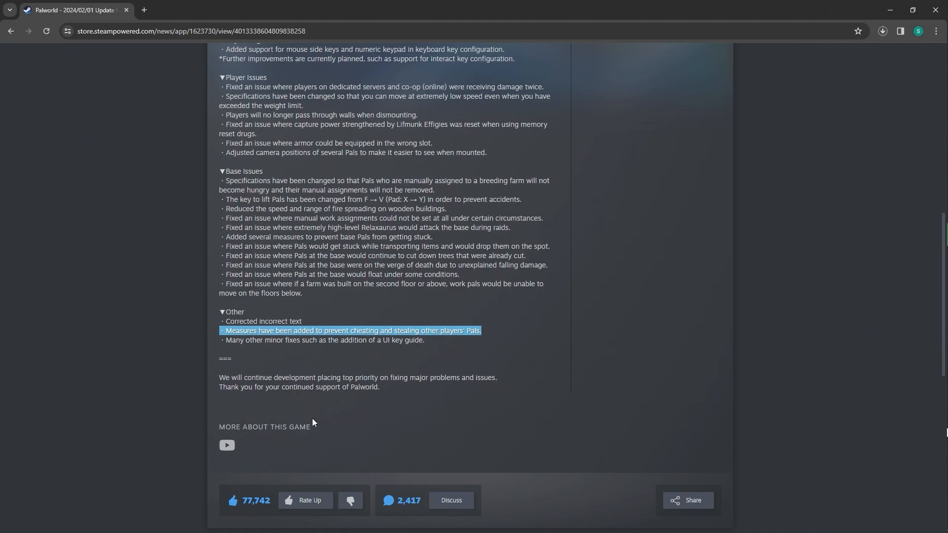
mouse_move(330, 412)
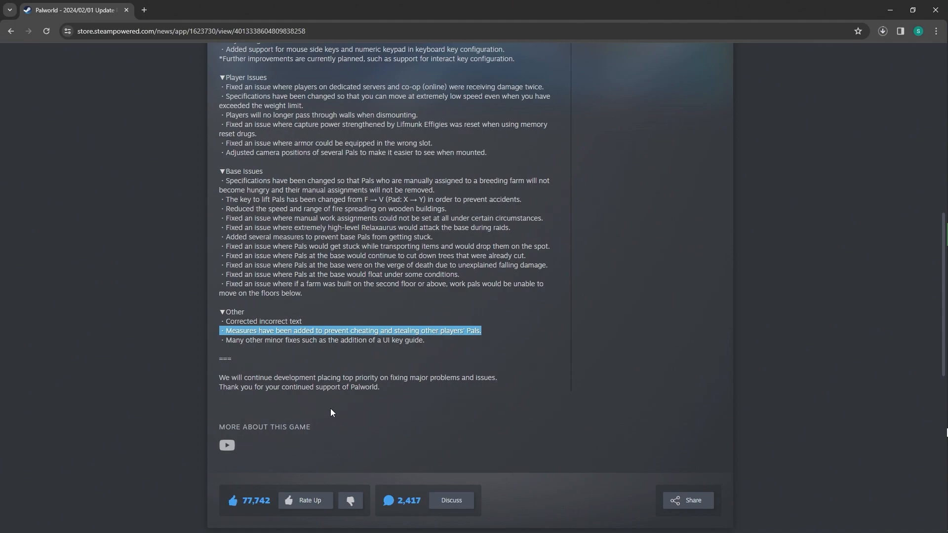
mouse_move(349, 384)
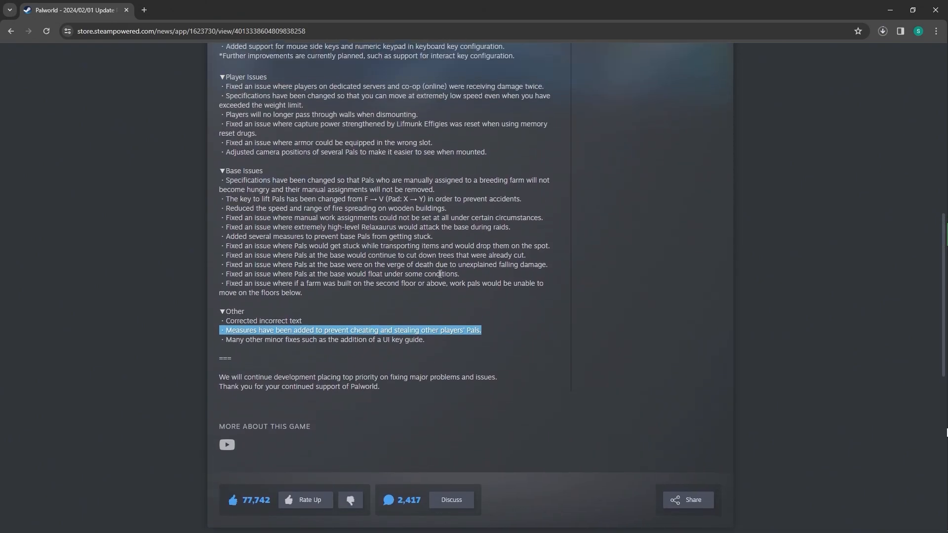
Scroll up to the top of the patch notes and back down to the Other section.
scroll(up, 3)
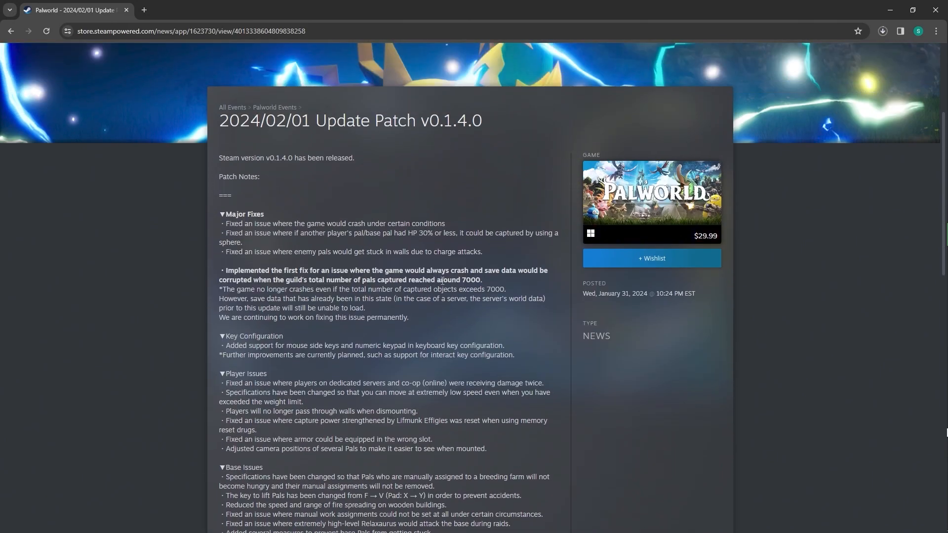
scroll(down, 3)
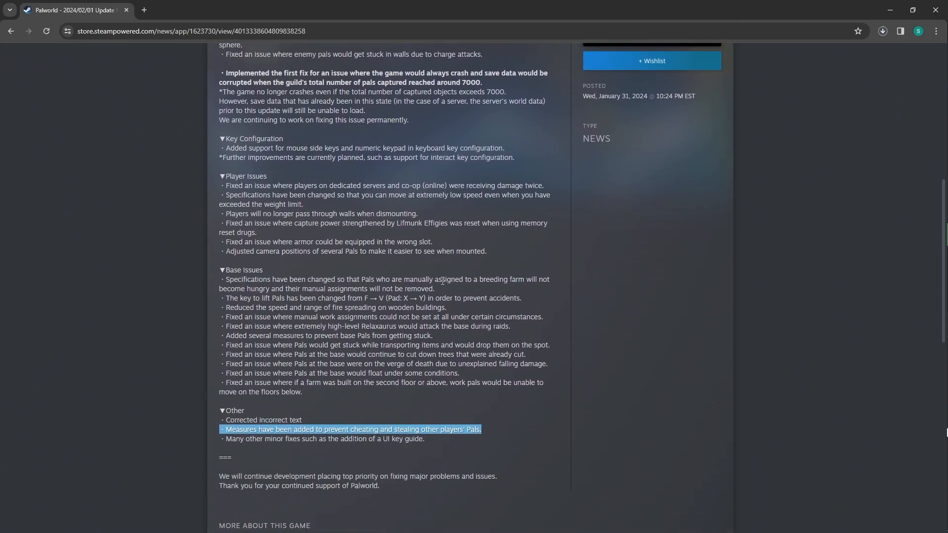